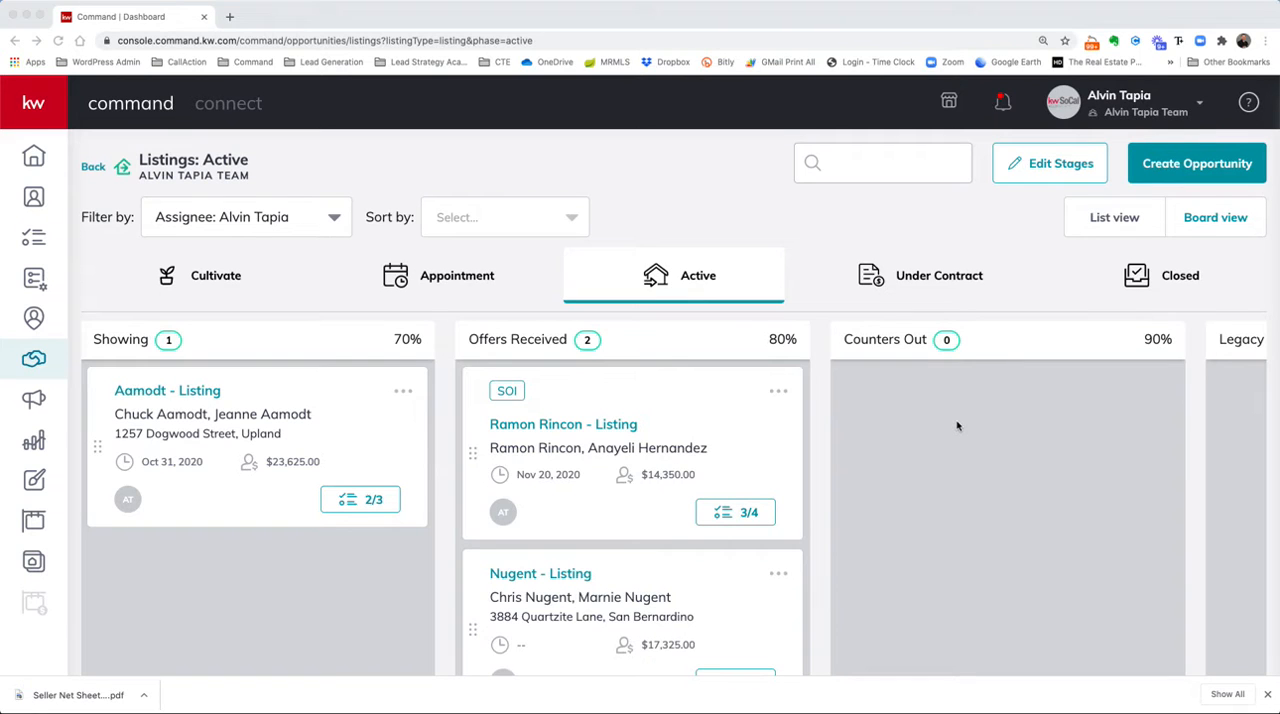
mouse_move(856, 312)
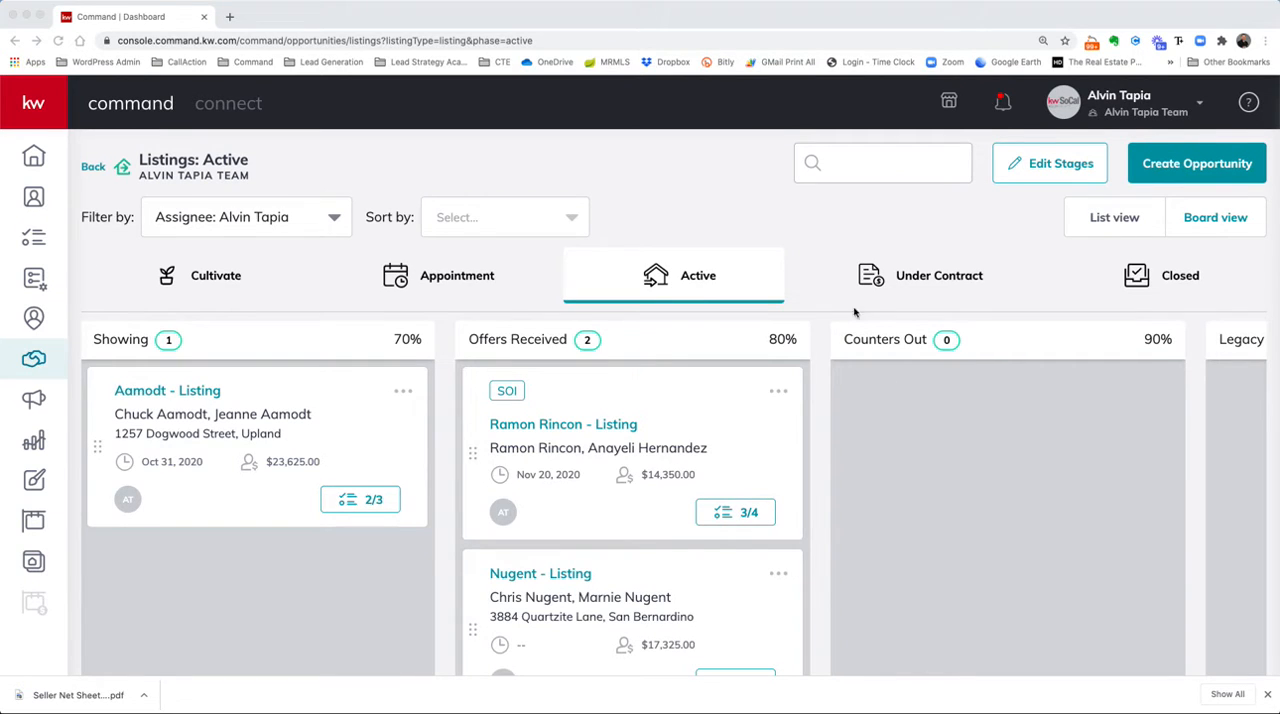
mouse_move(748, 250)
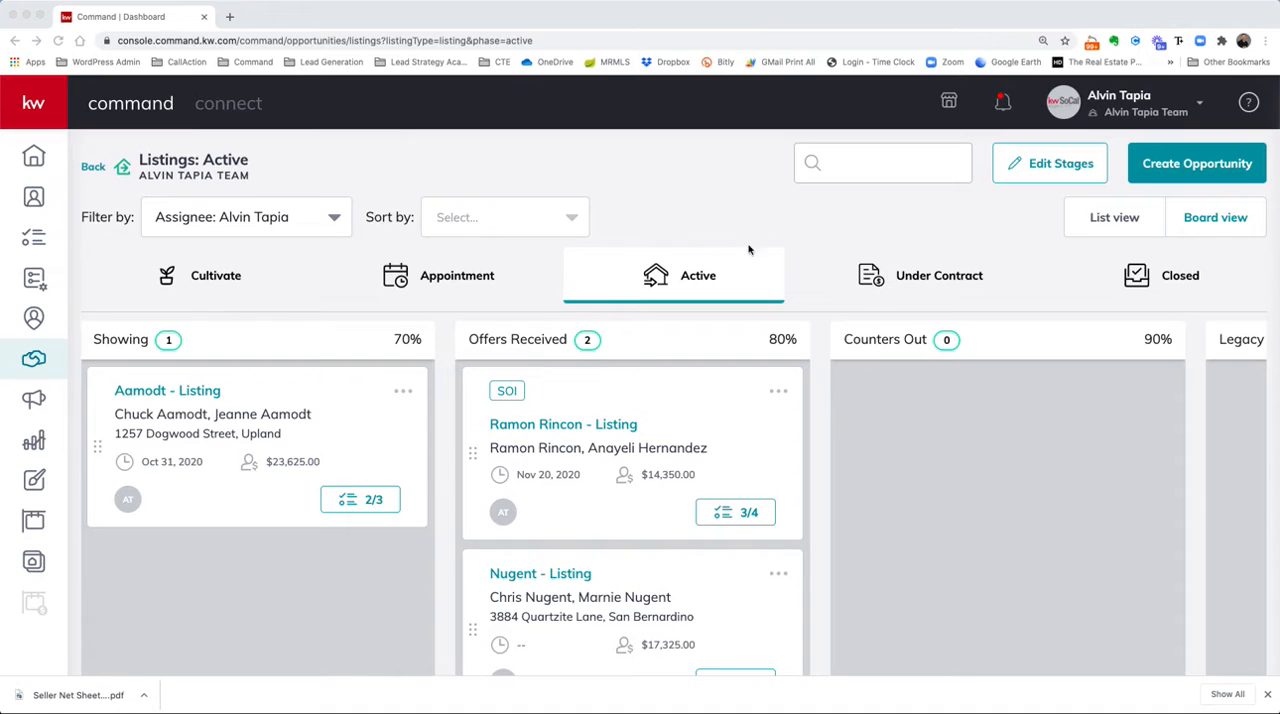
mouse_move(600, 272)
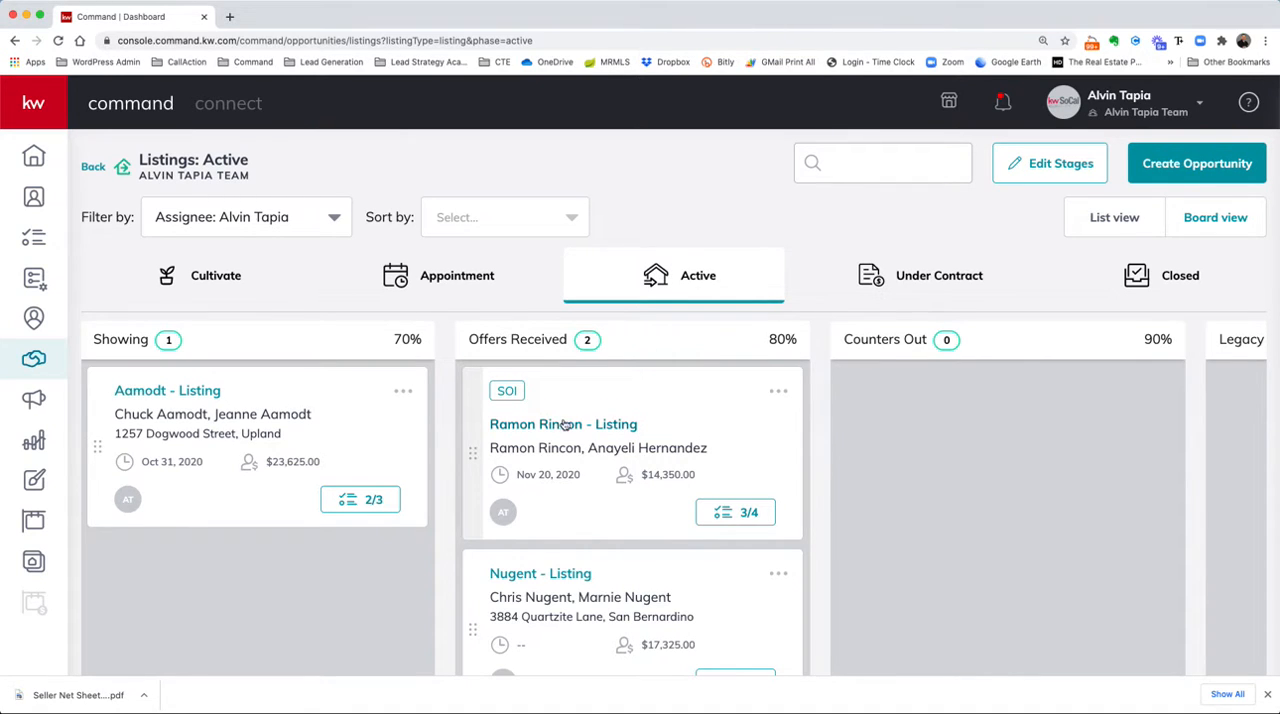
mouse_move(828, 312)
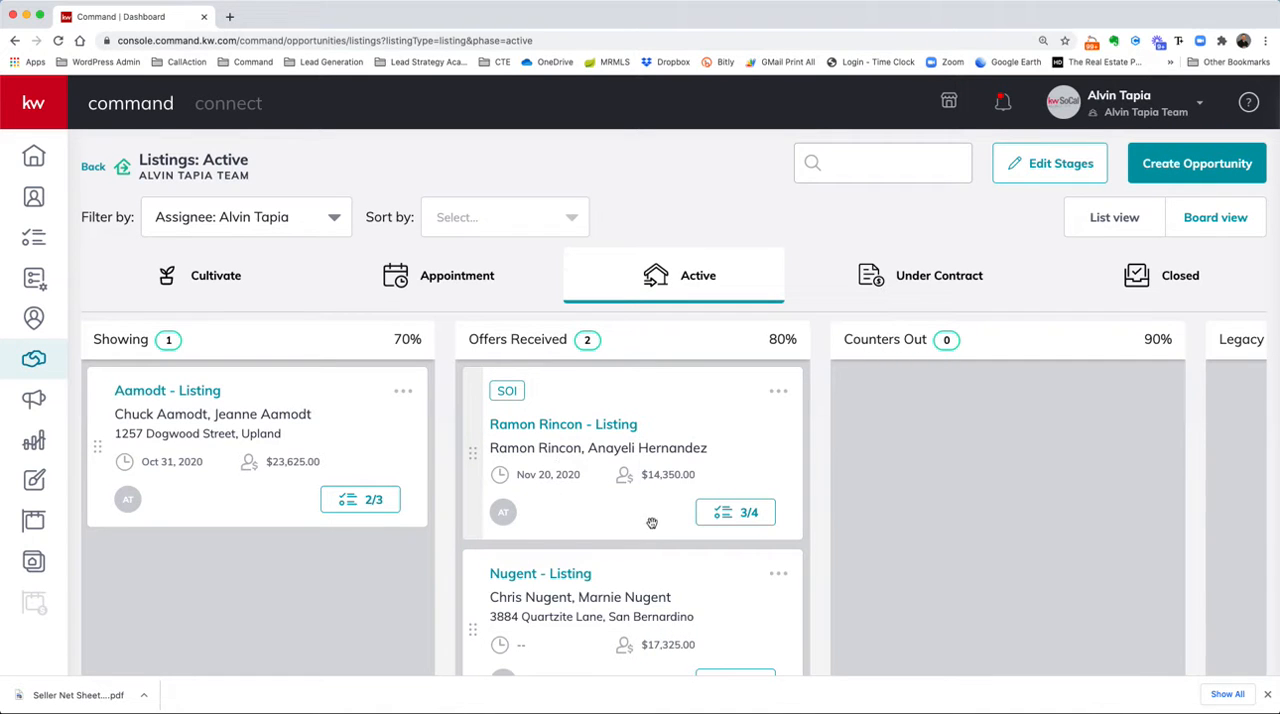
left_click(736, 512)
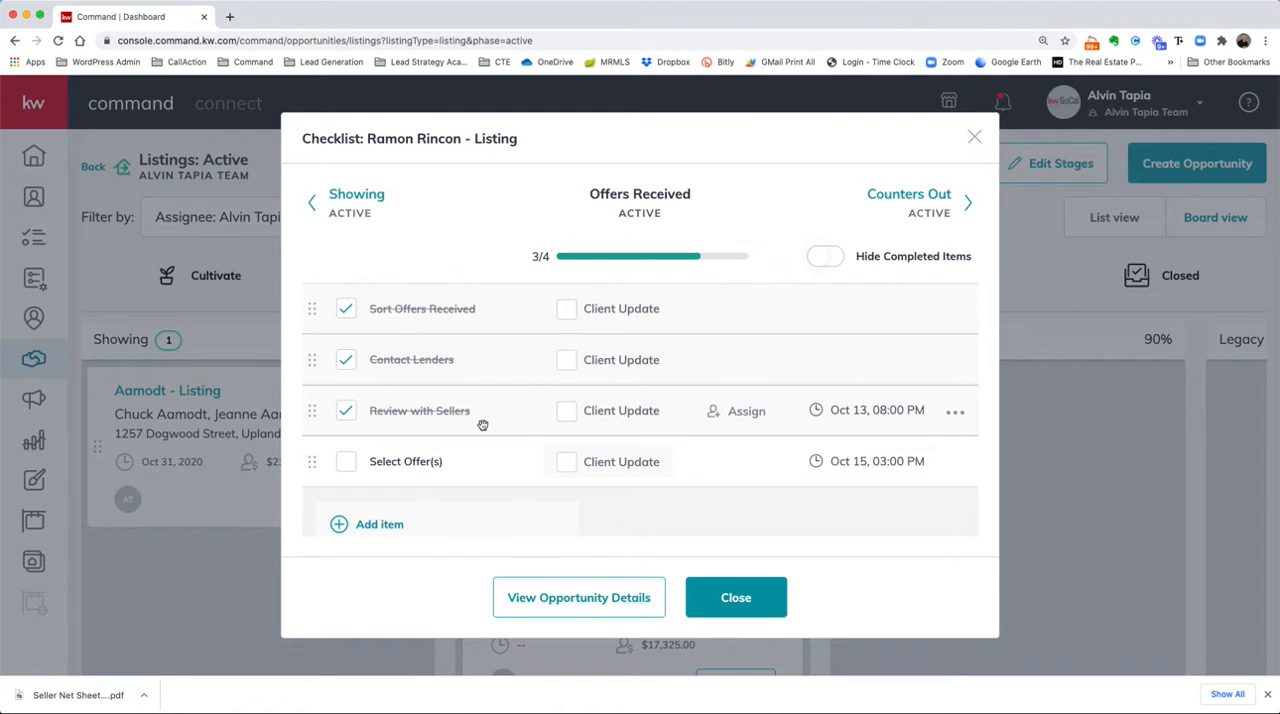
mouse_move(344, 472)
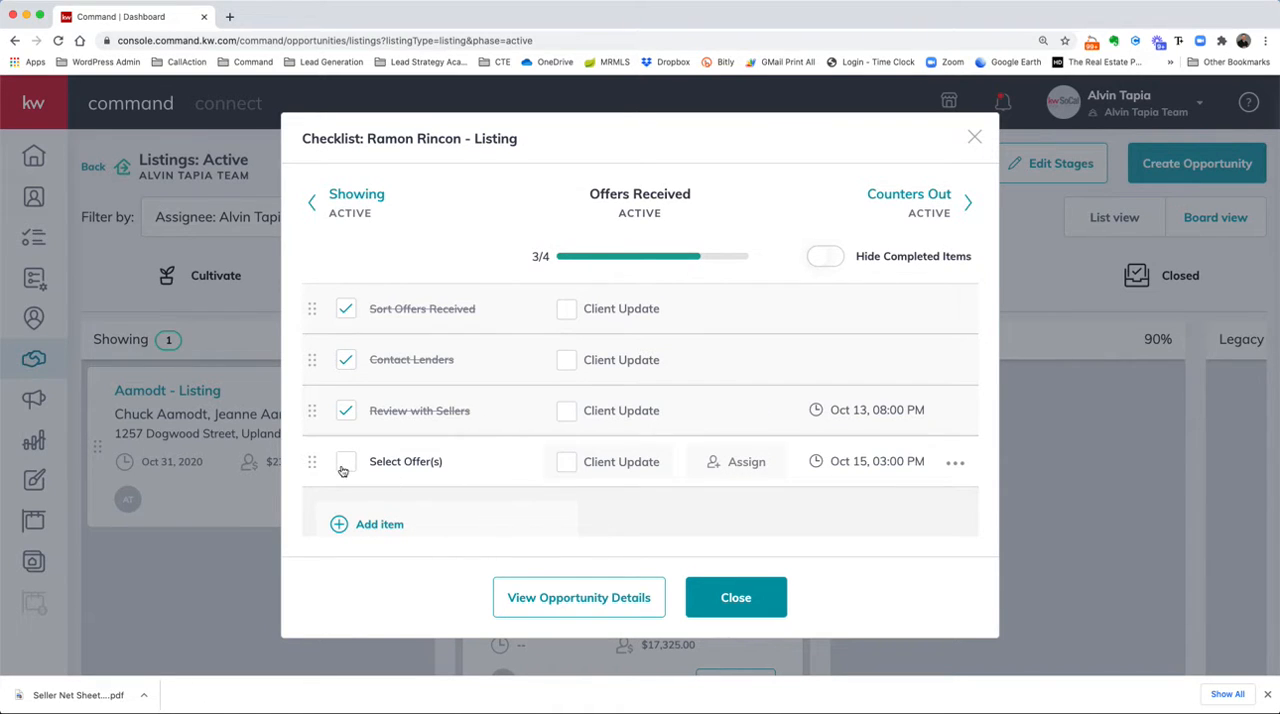
left_click(344, 460)
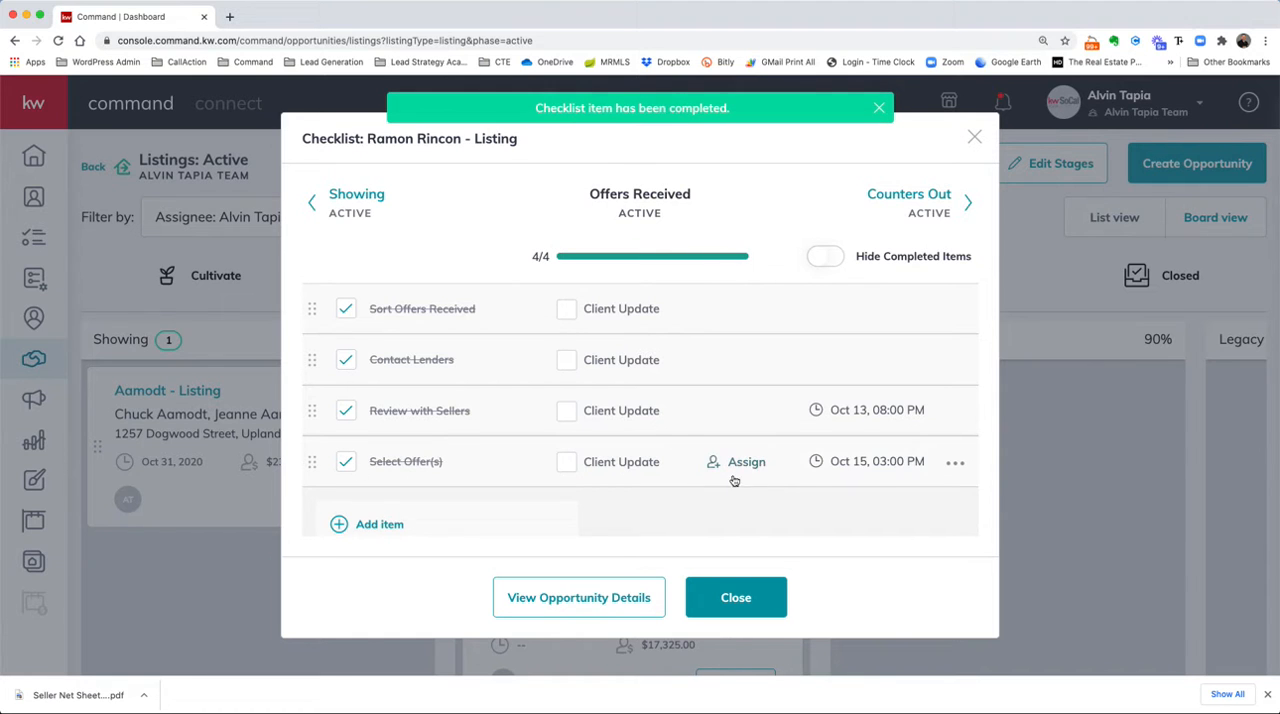
left_click(736, 596)
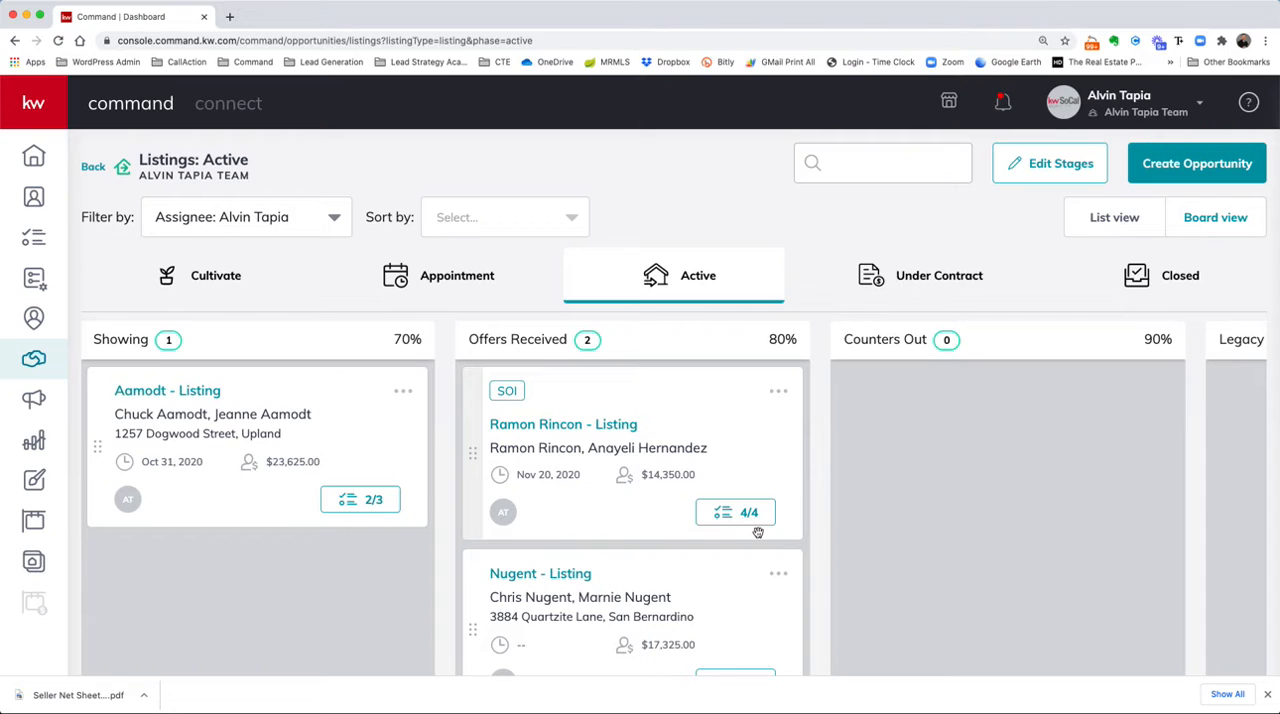
mouse_move(670, 390)
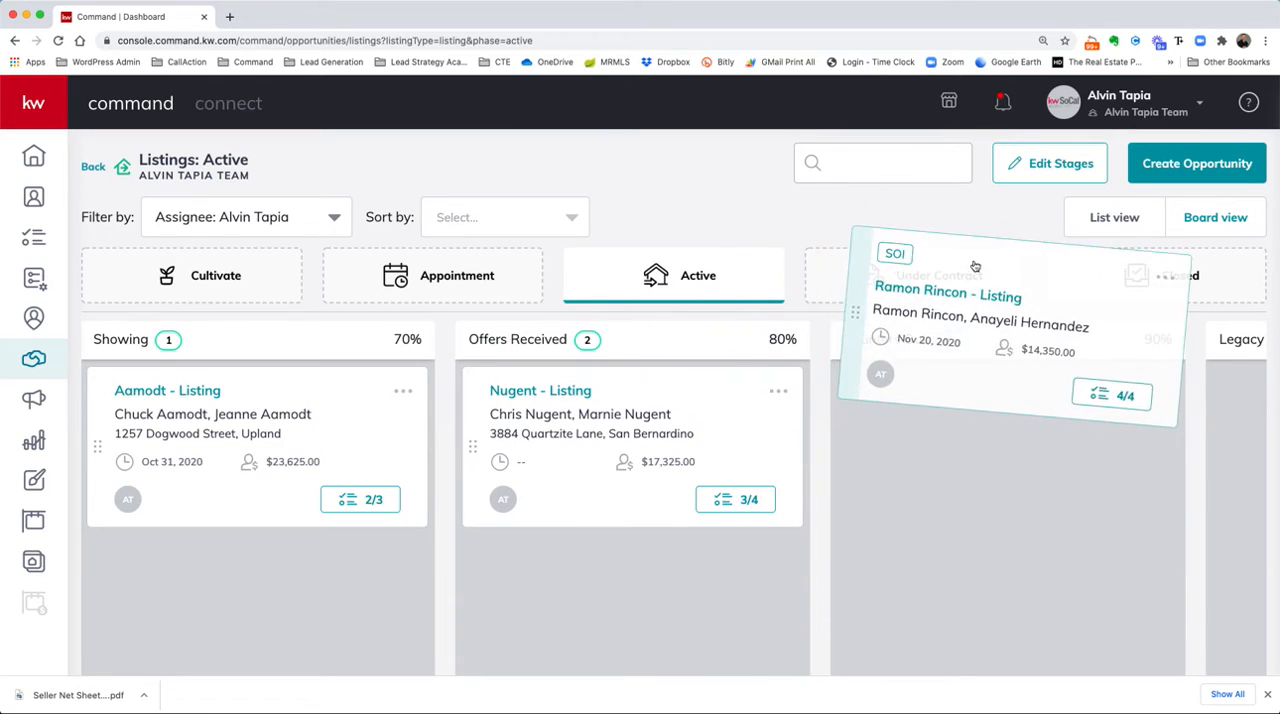
left_click_drag(976, 264, 780, 208)
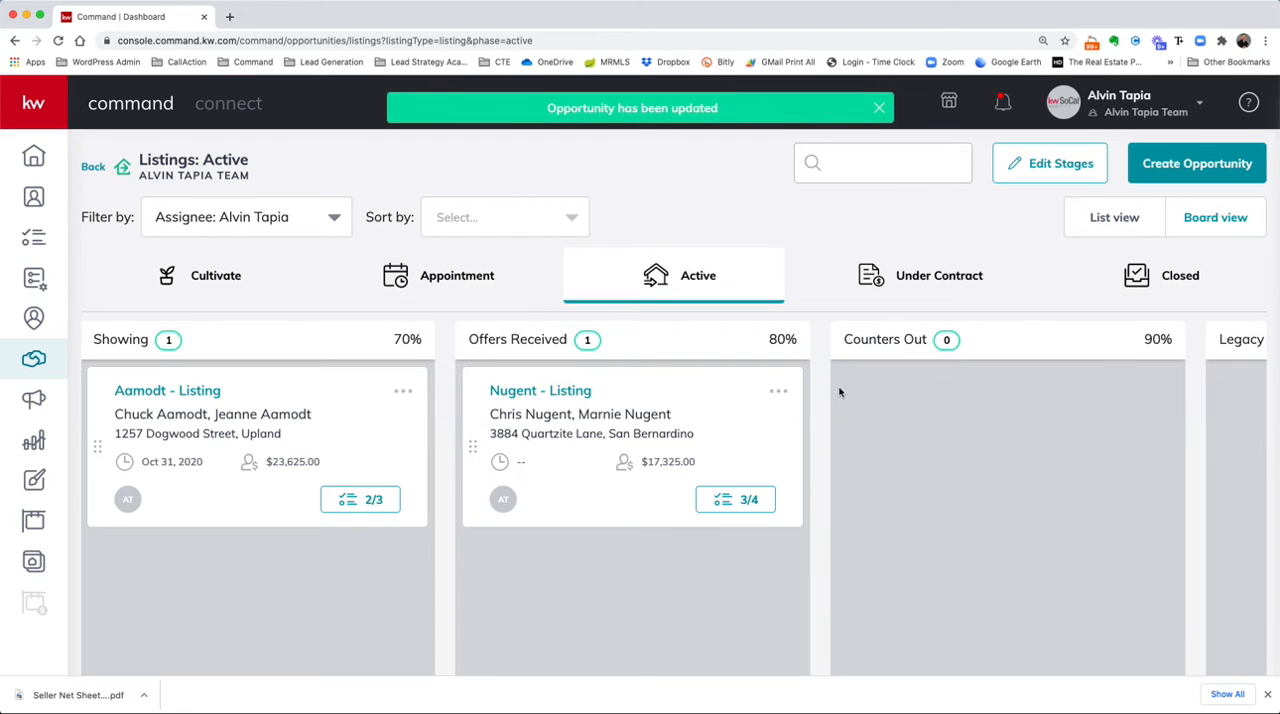
left_click(914, 276)
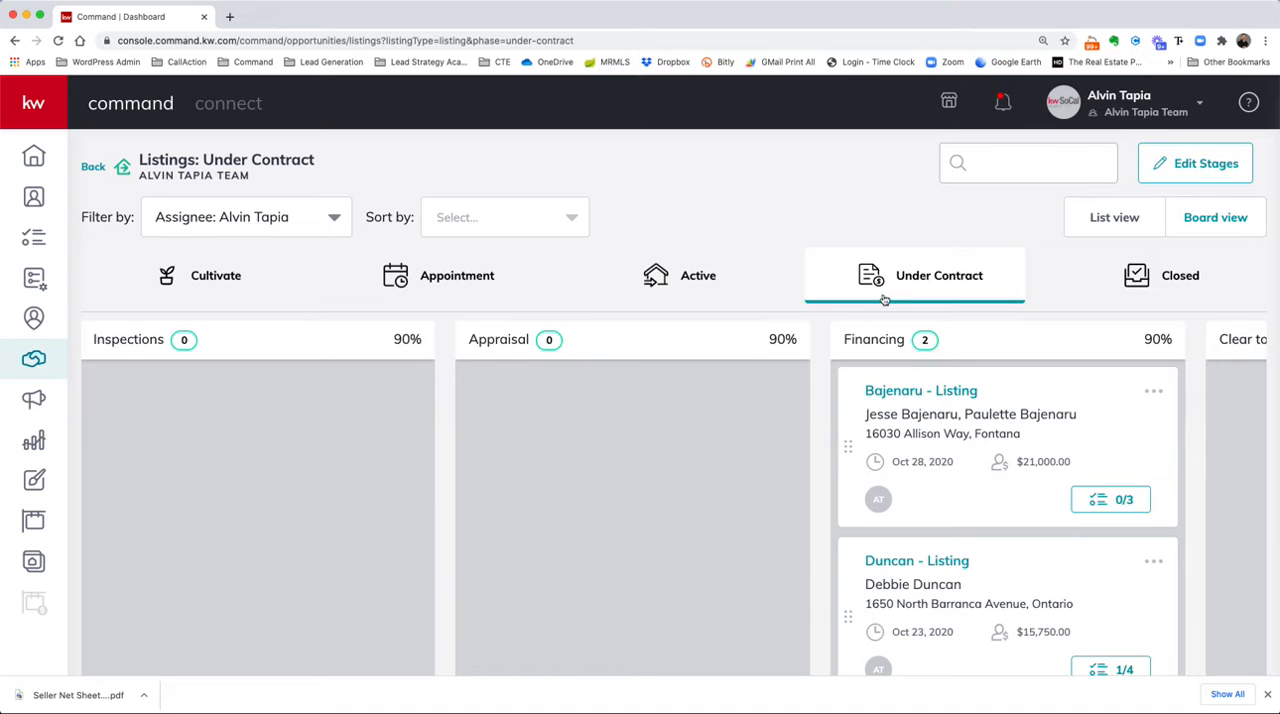
left_click(696, 276)
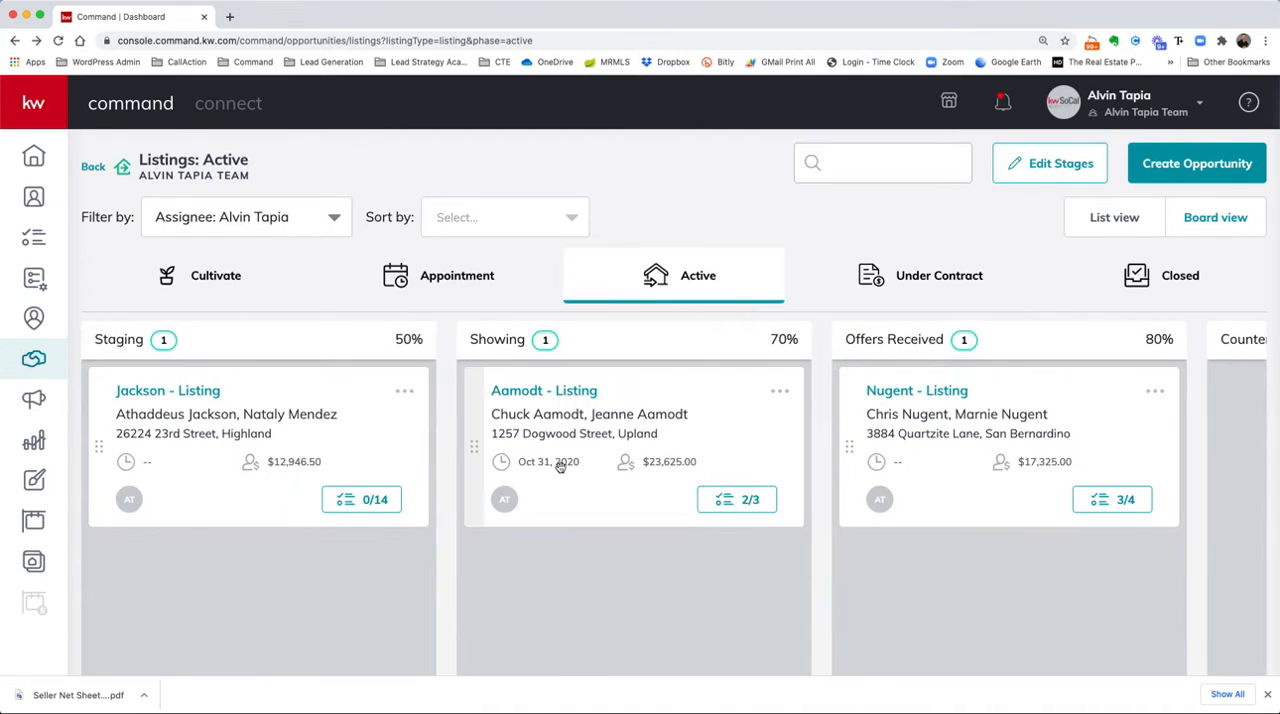
scroll("right", 3)
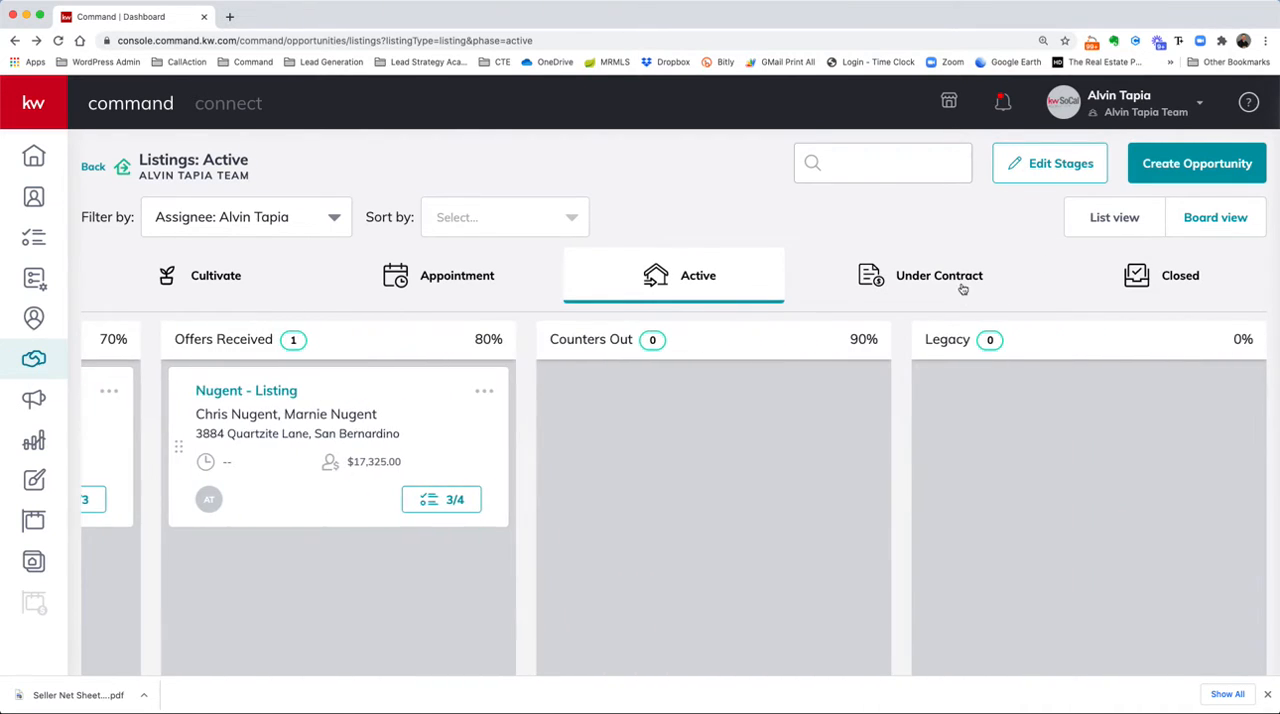
left_click(940, 276)
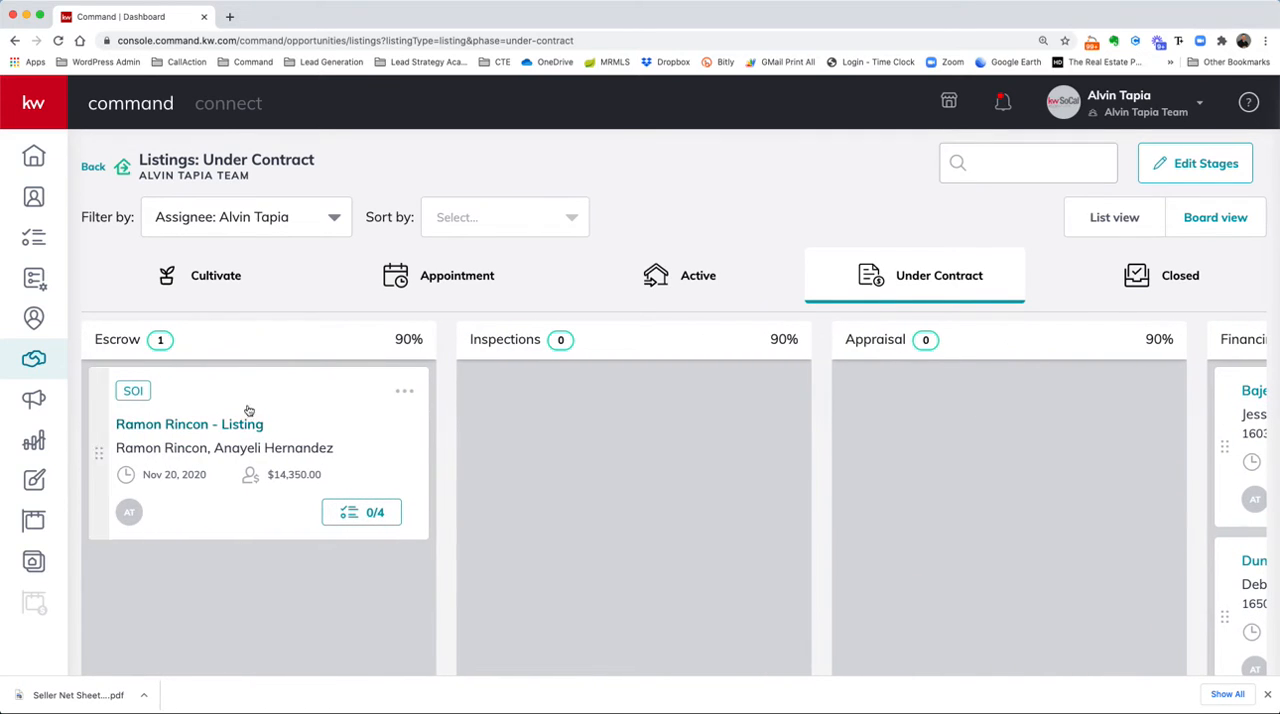
mouse_move(456, 570)
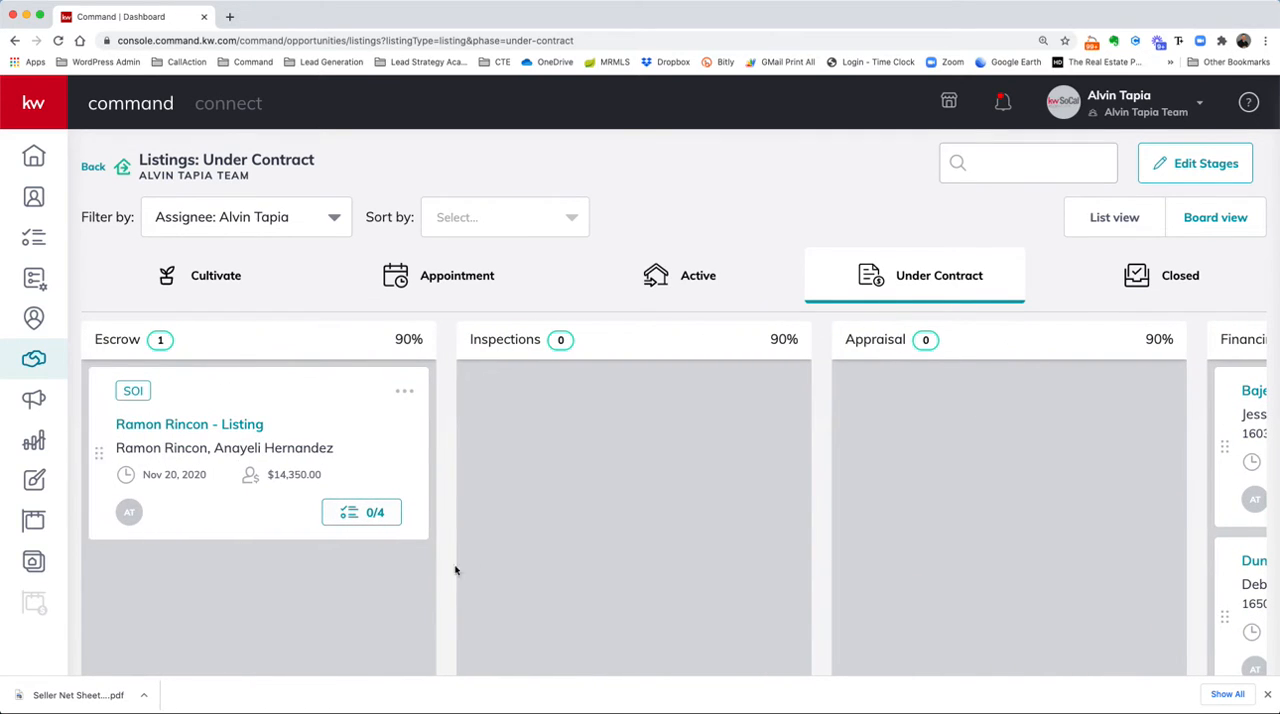
mouse_move(98, 326)
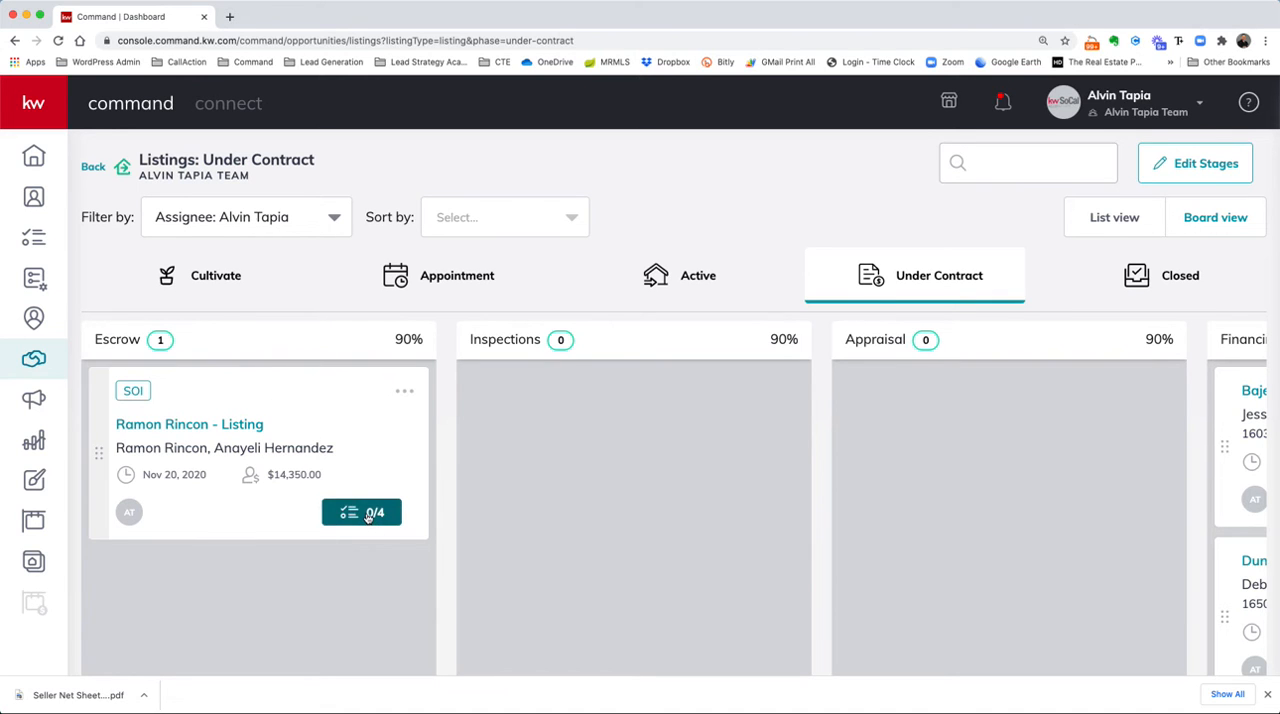
left_click(360, 512)
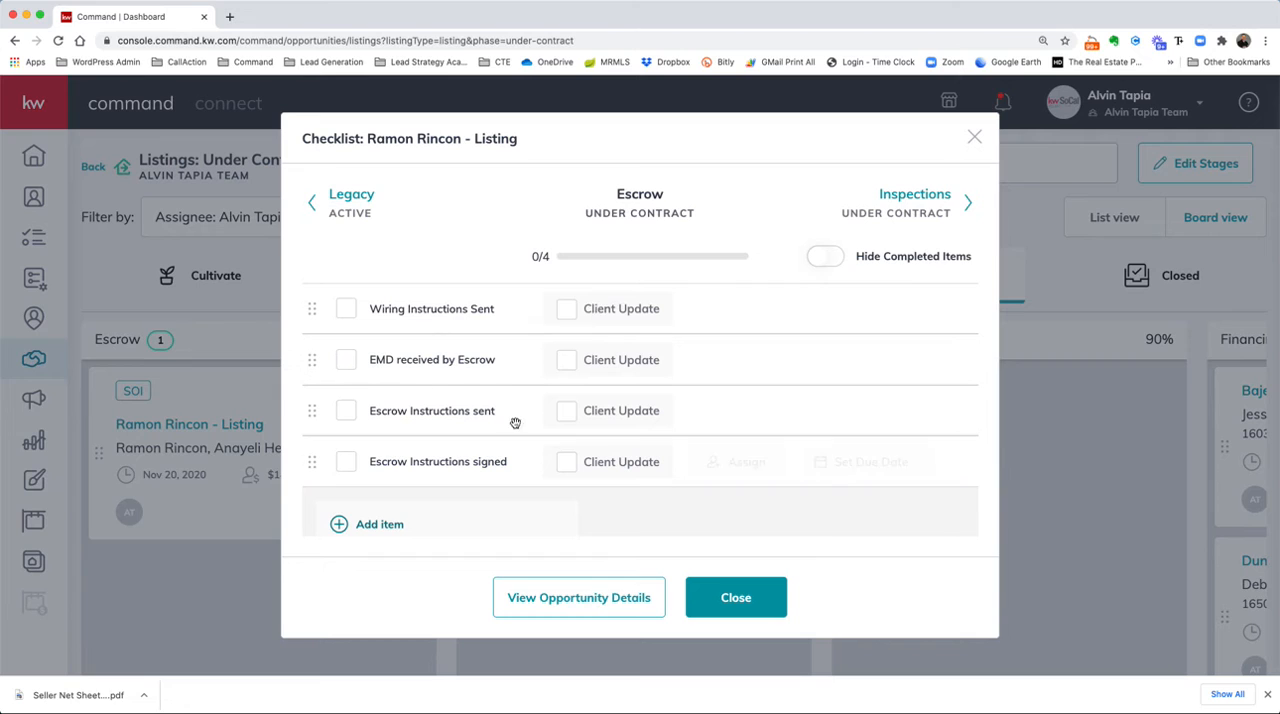
mouse_move(470, 320)
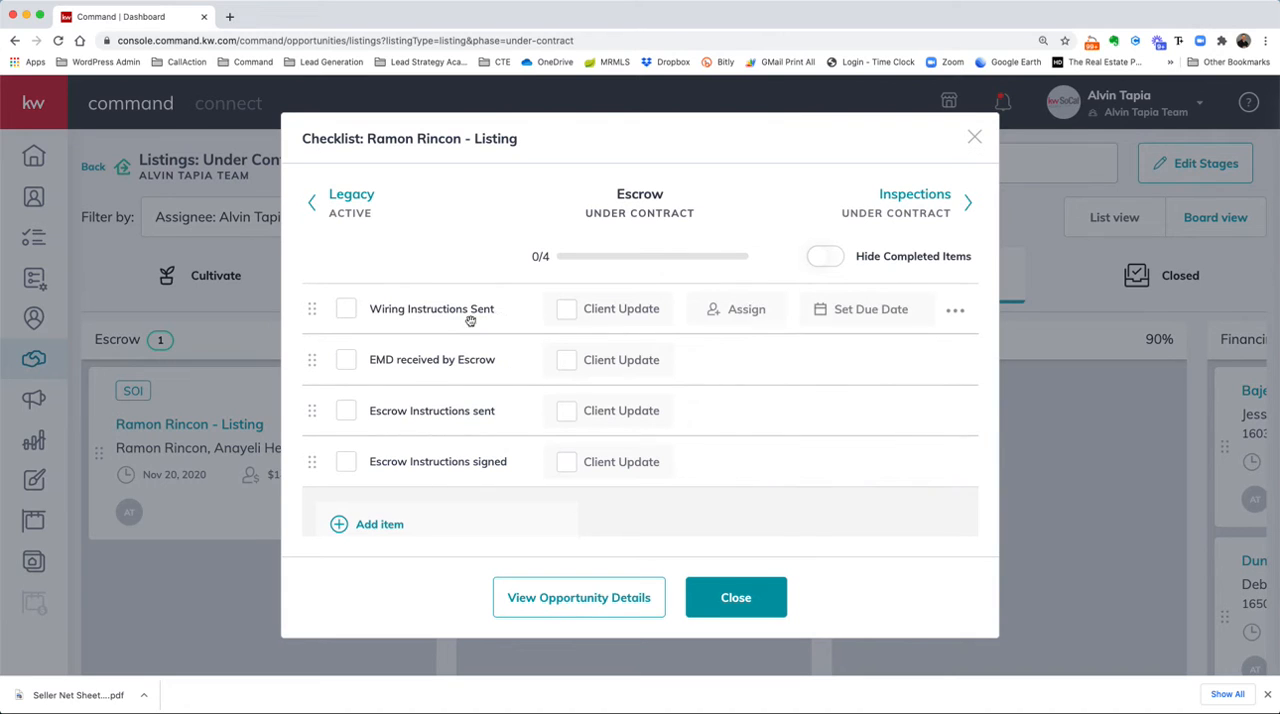
mouse_move(448, 378)
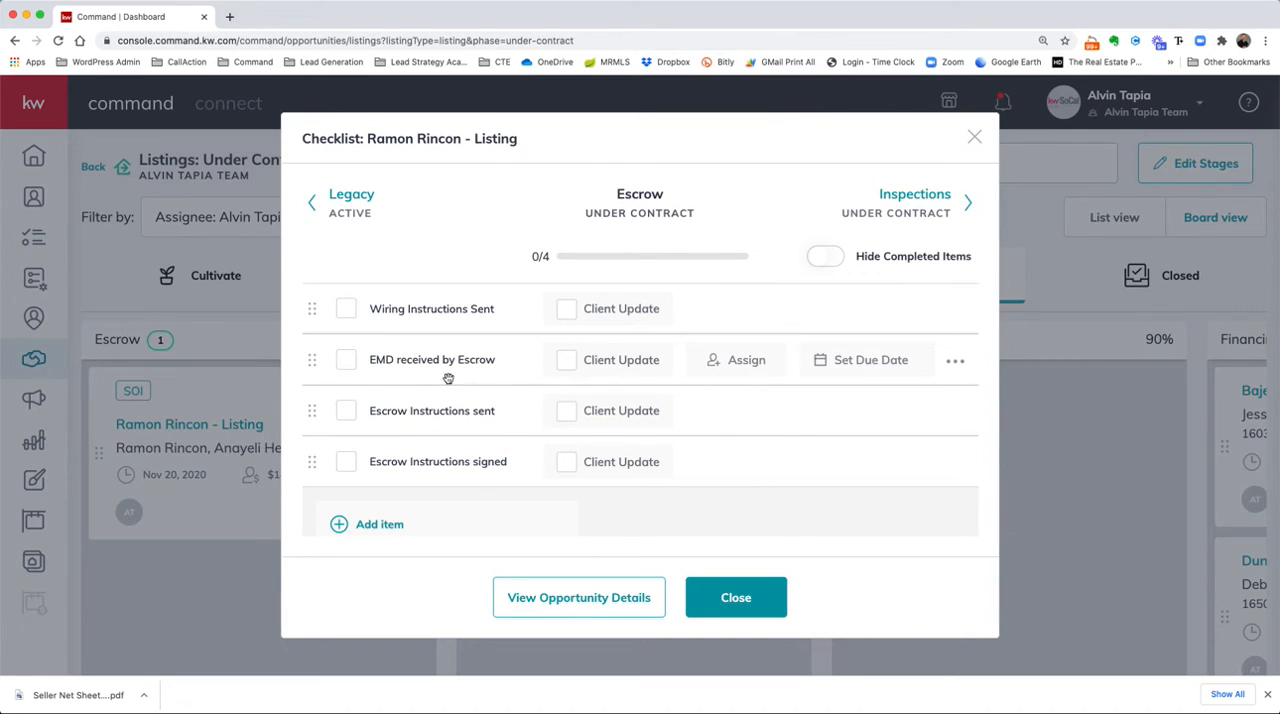
mouse_move(400, 428)
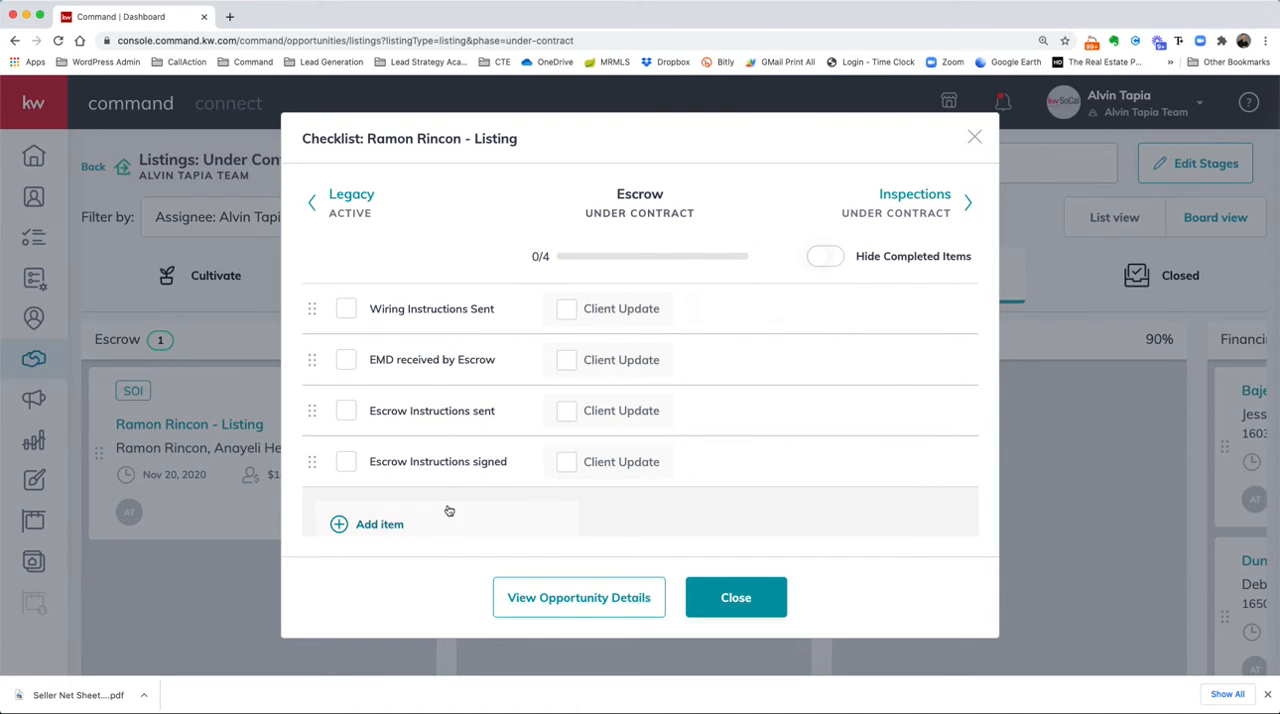
- Close the Escrow checklist and return to the Active listings view
left_click(736, 596)
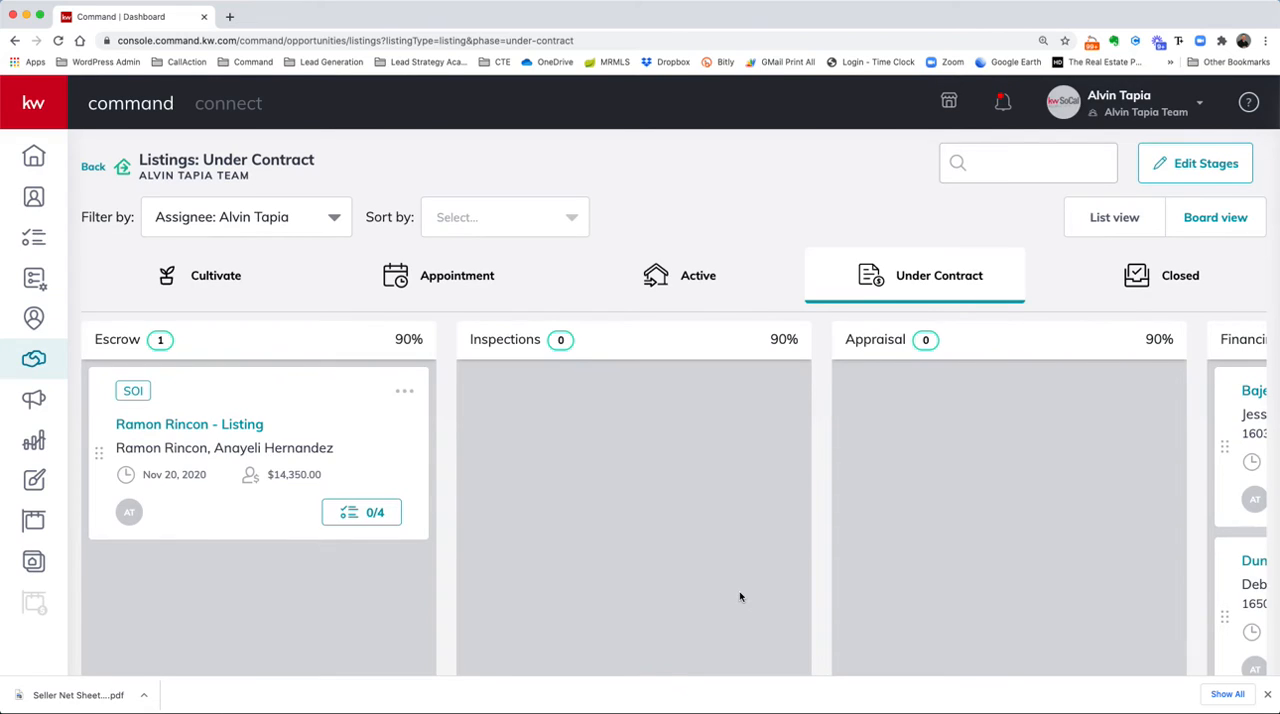
mouse_move(258, 382)
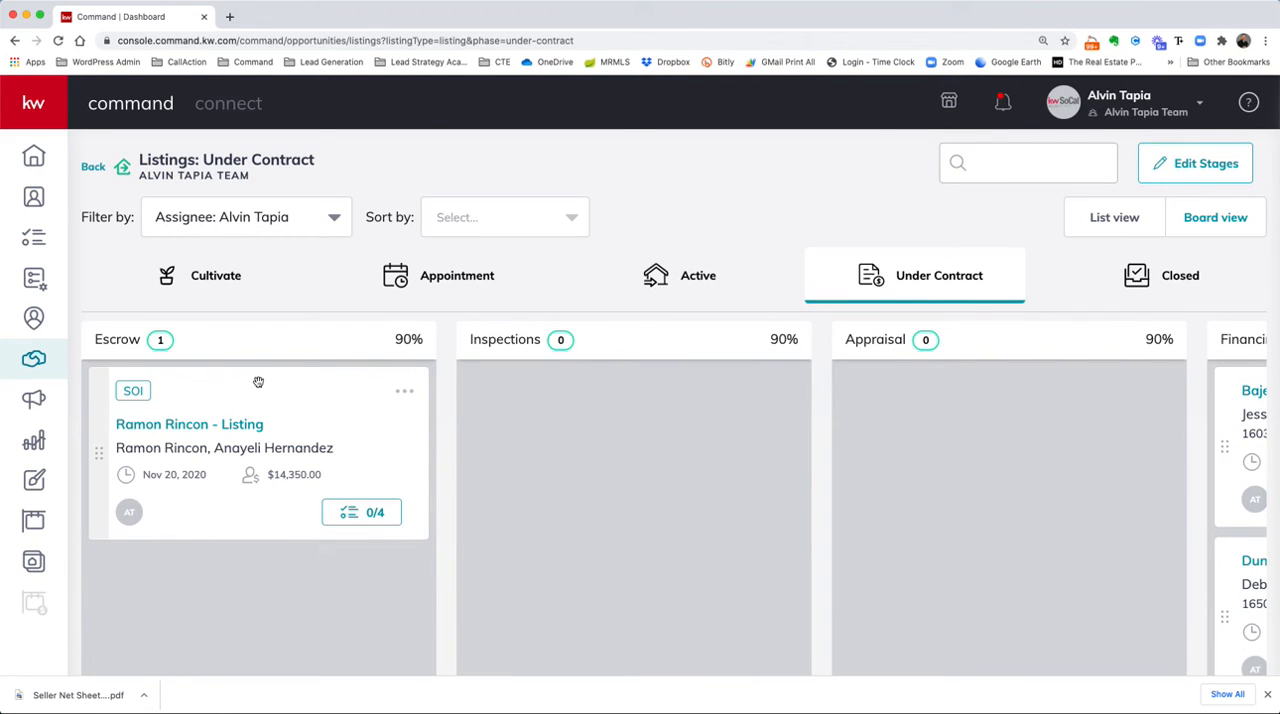
mouse_move(254, 384)
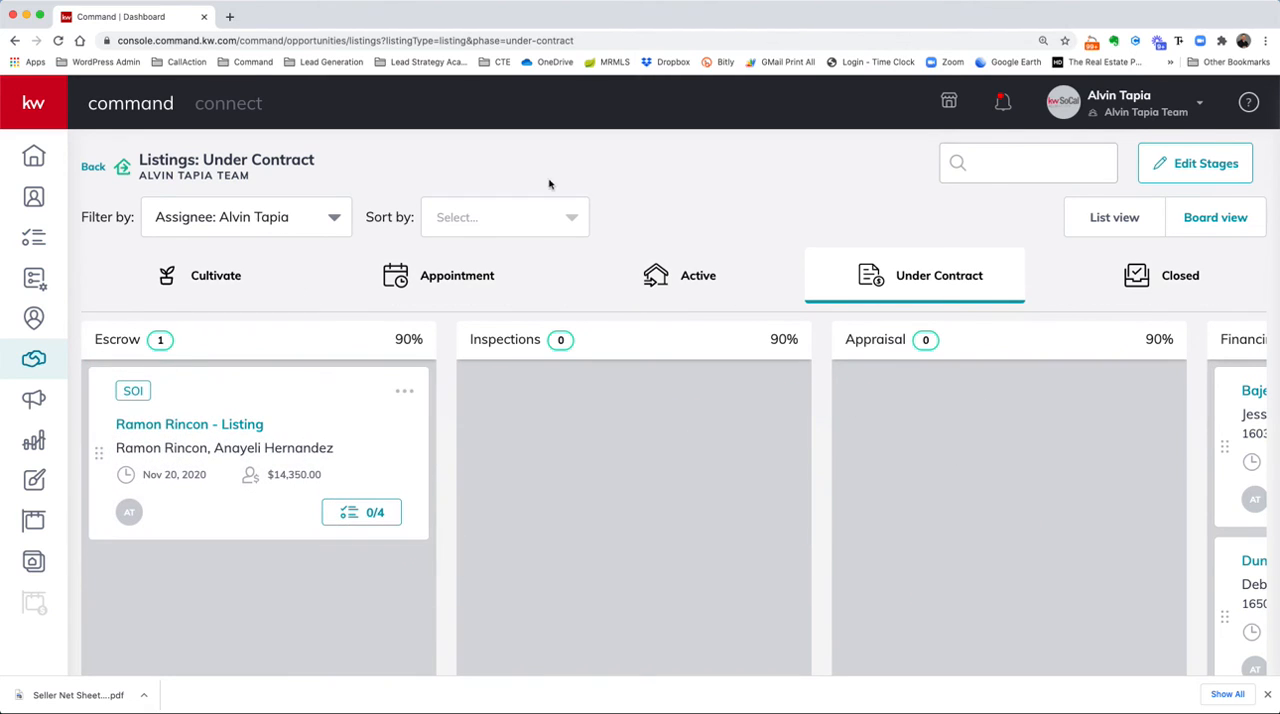
left_click(696, 276)
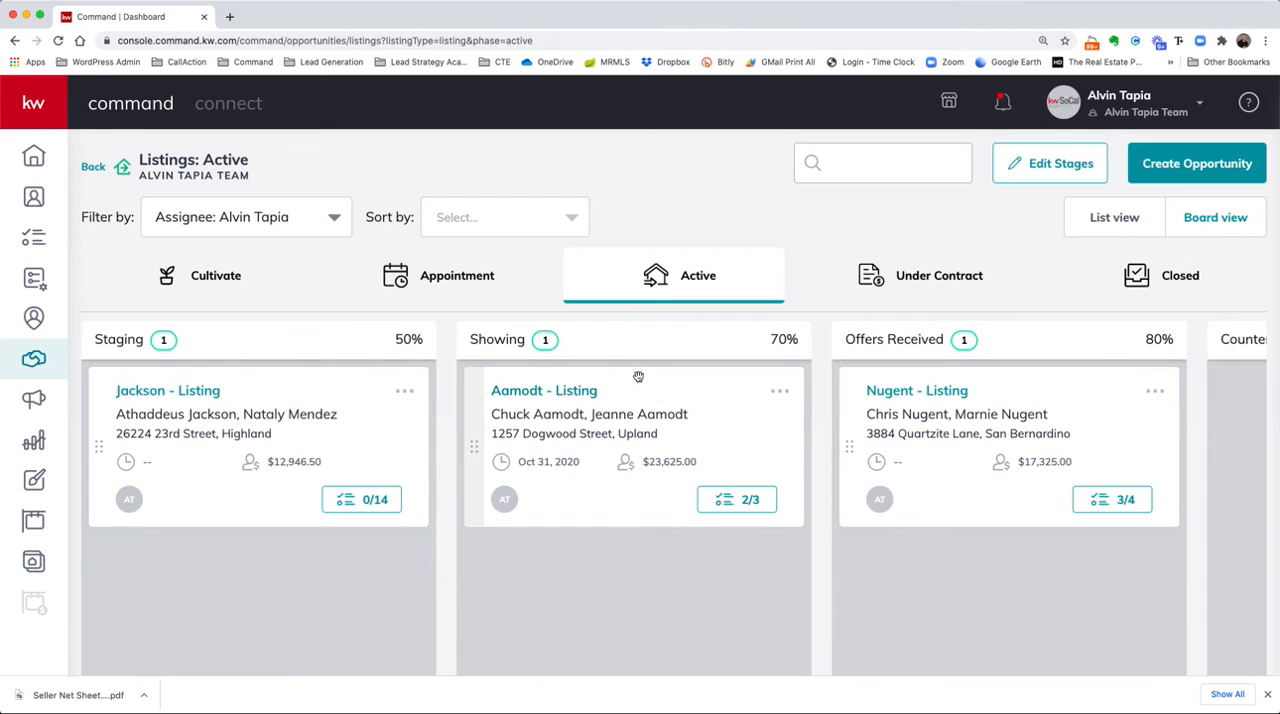
mouse_move(656, 364)
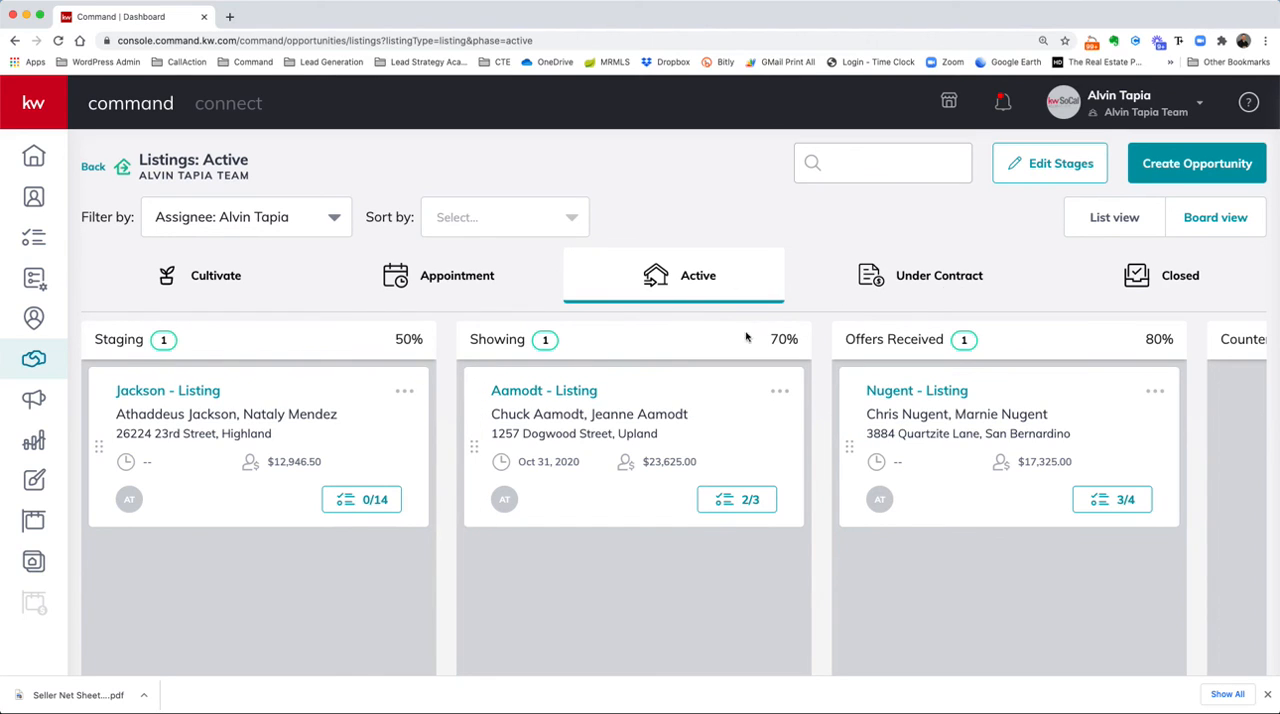
mouse_move(600, 552)
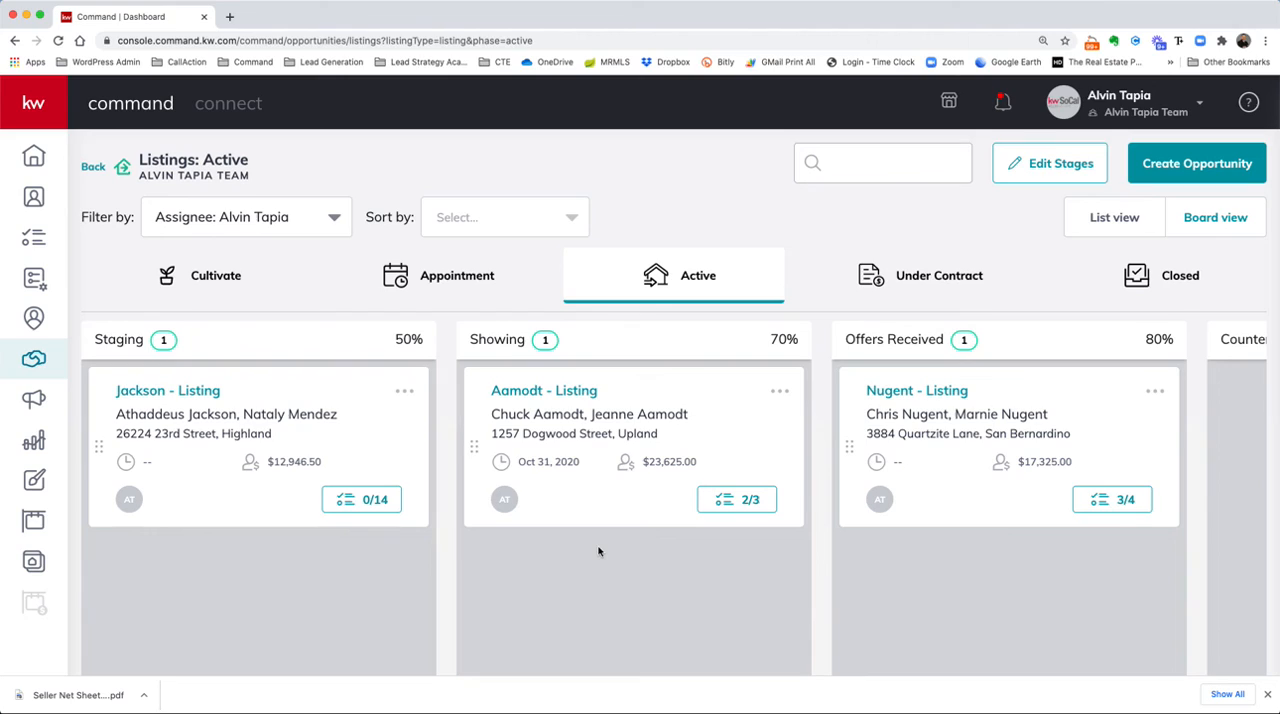